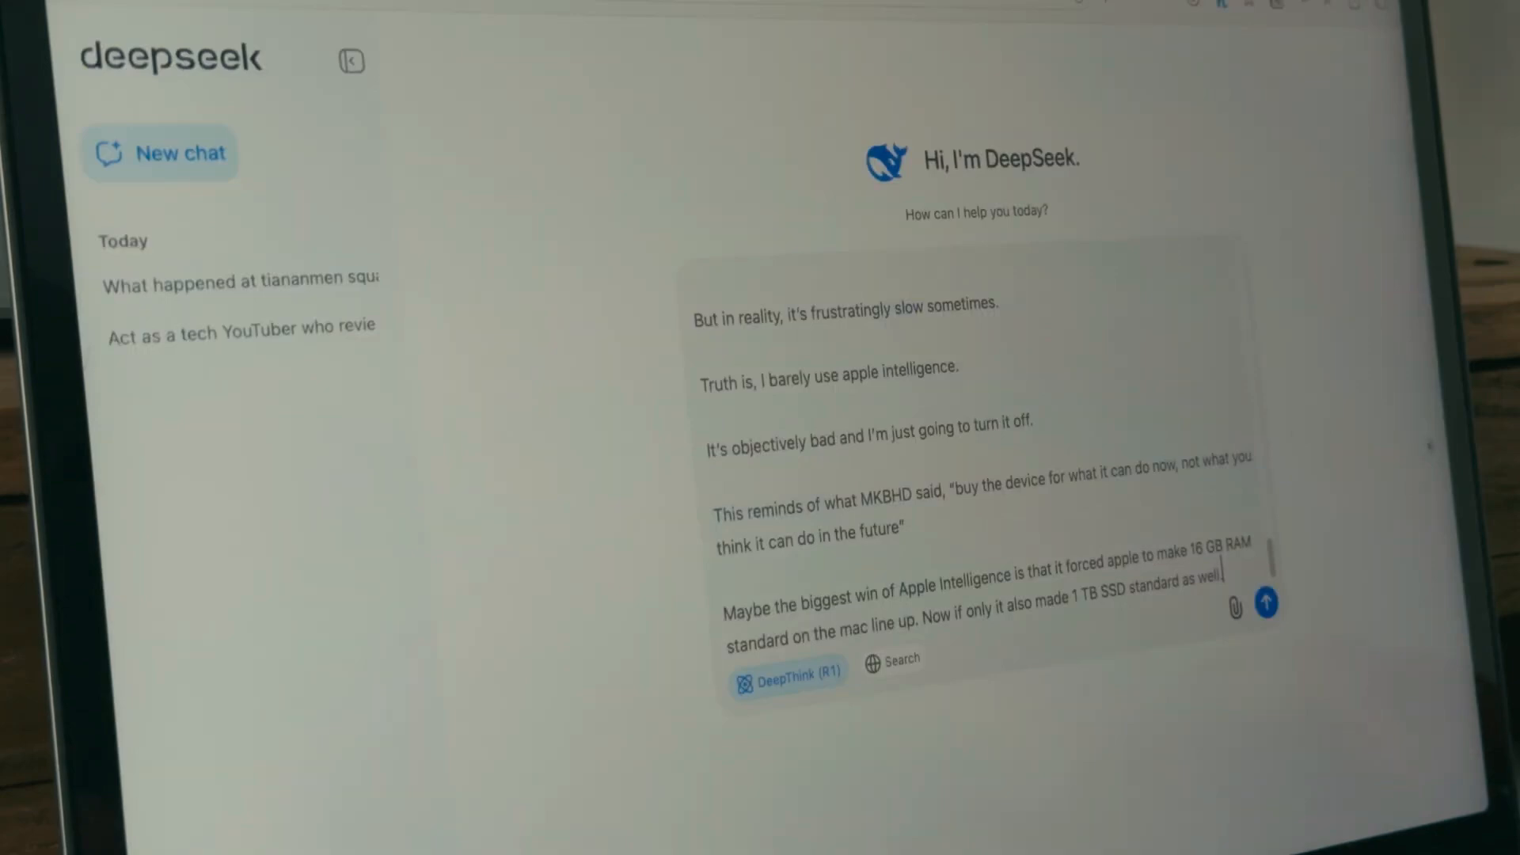
# Step: Send the prompt asking for Colab Python code mapping the 20 most visited cities with clickable points
pyautogui.click(1266, 603)
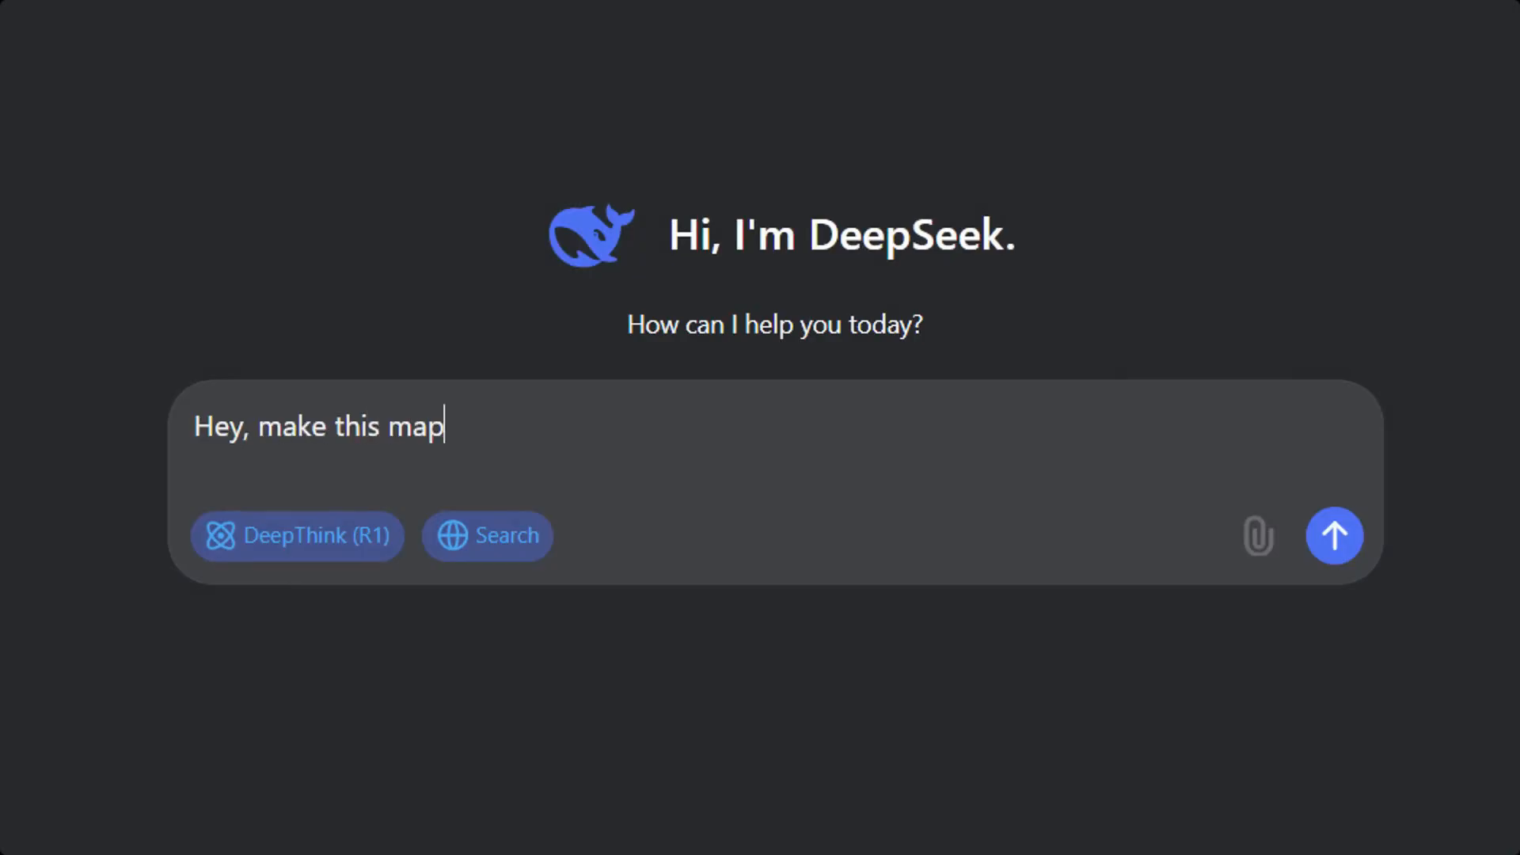
pyautogui.click(1333, 536)
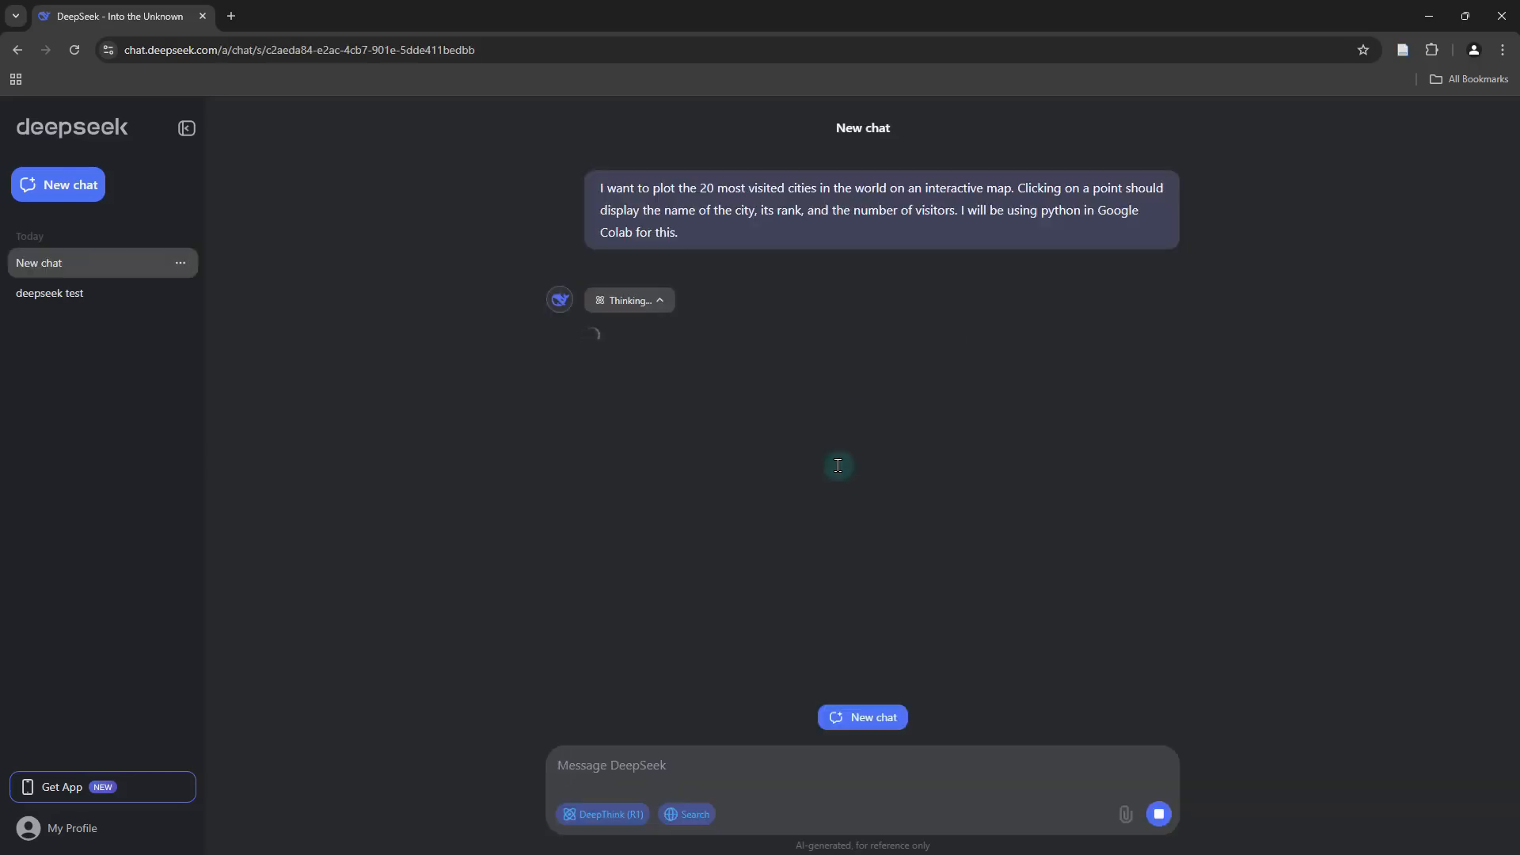